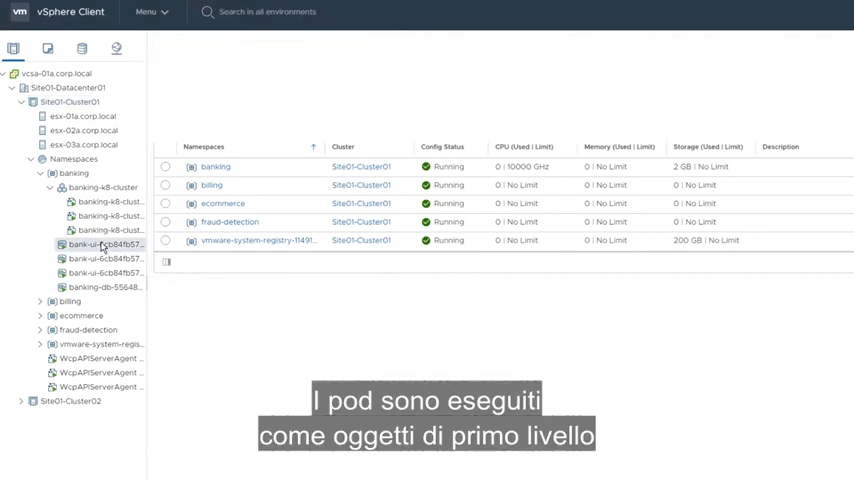
Select the banking namespace to show its Summary with four running pods.
click(104, 244)
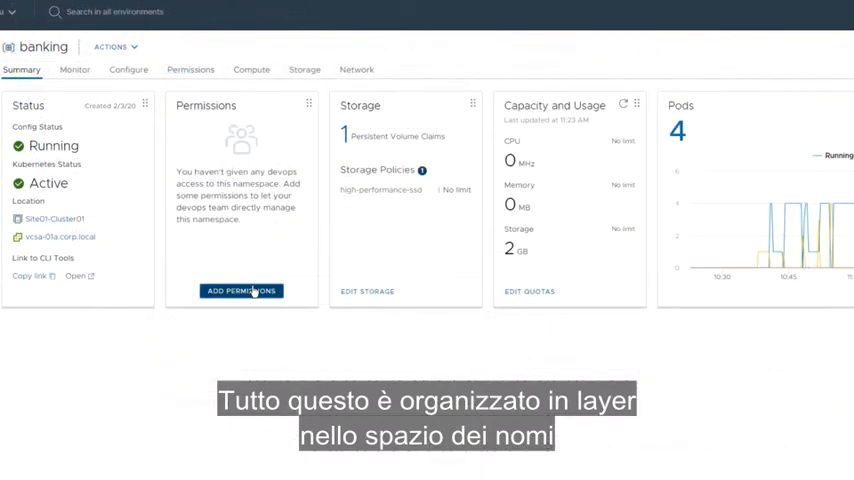
Grant Banking-apps-developers from vsphere.local the Can edit role on the namespace.
click(240, 292)
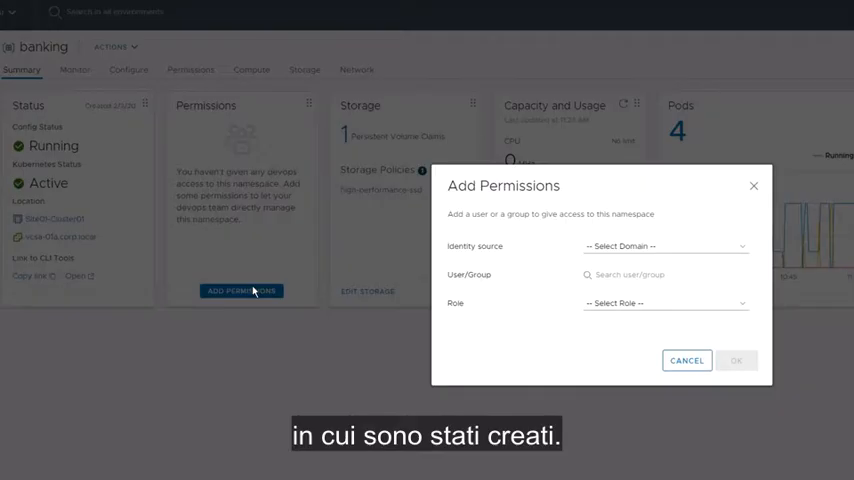
click(664, 246)
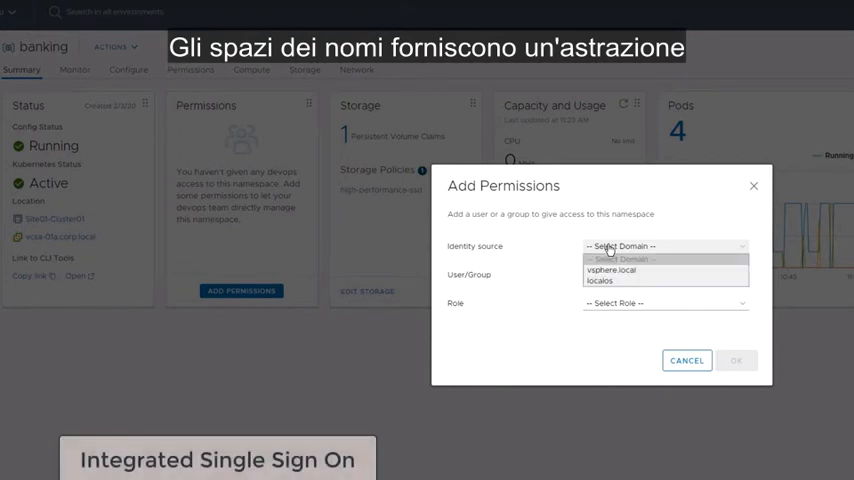
click(610, 270)
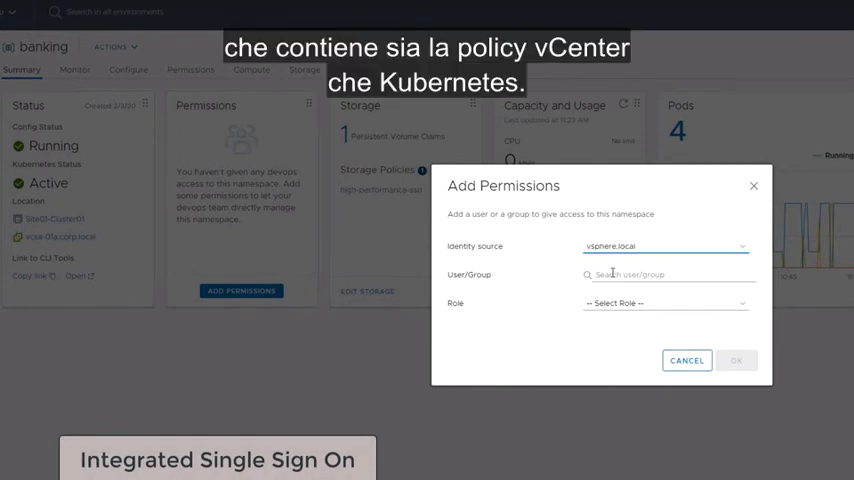
click(664, 274)
text(Banking-apps-developers)
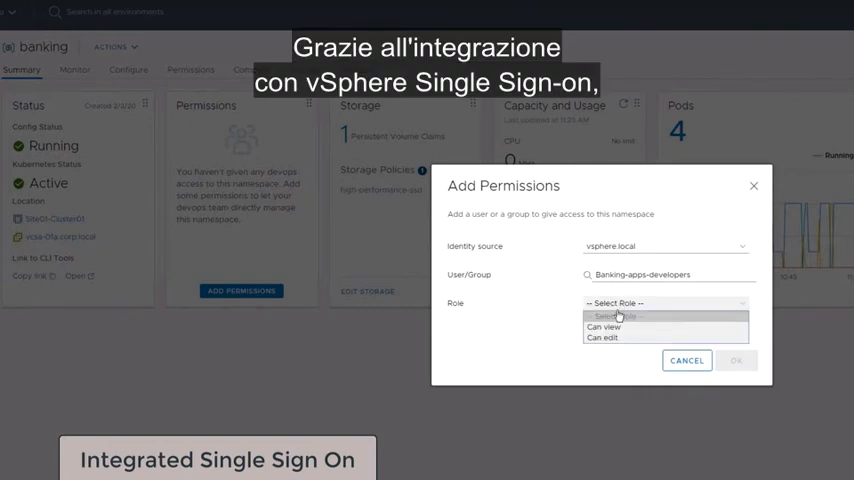
click(604, 336)
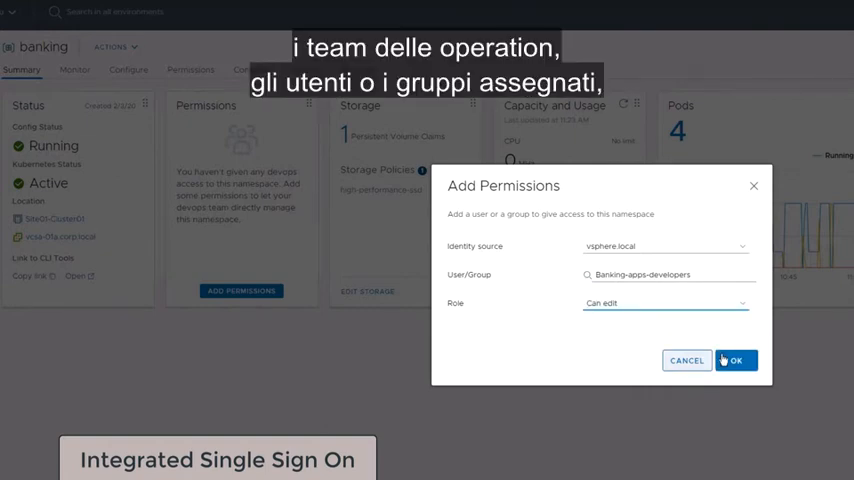
click(736, 360)
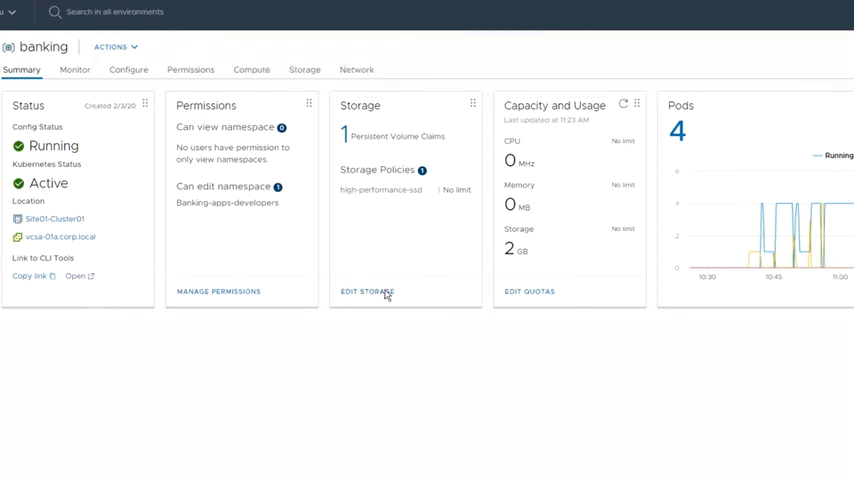
Add the high-density storage policy next to high-performance-ssd and confirm.
click(368, 292)
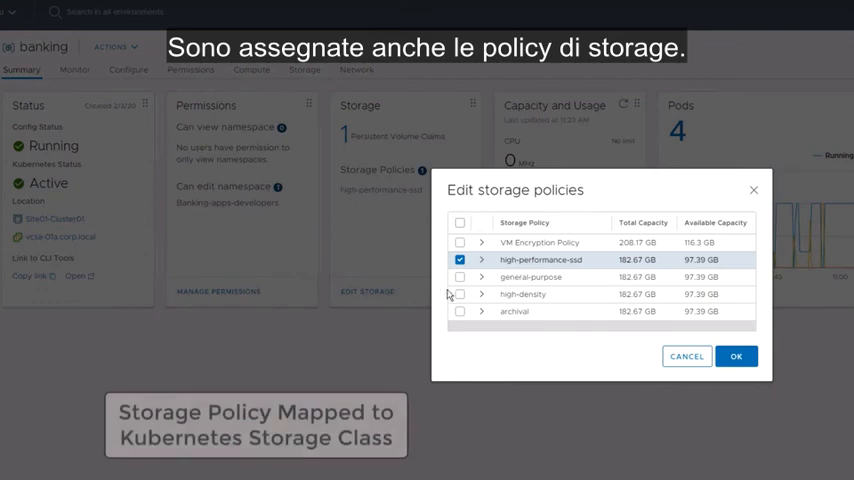
click(460, 292)
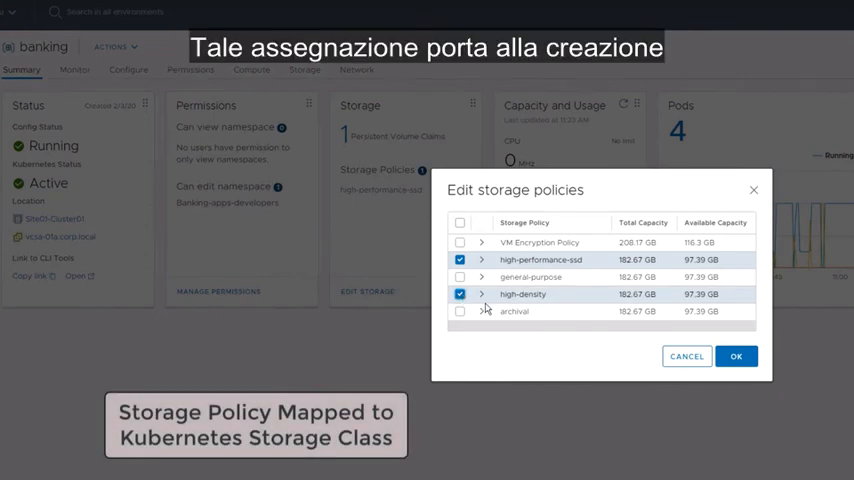
click(736, 356)
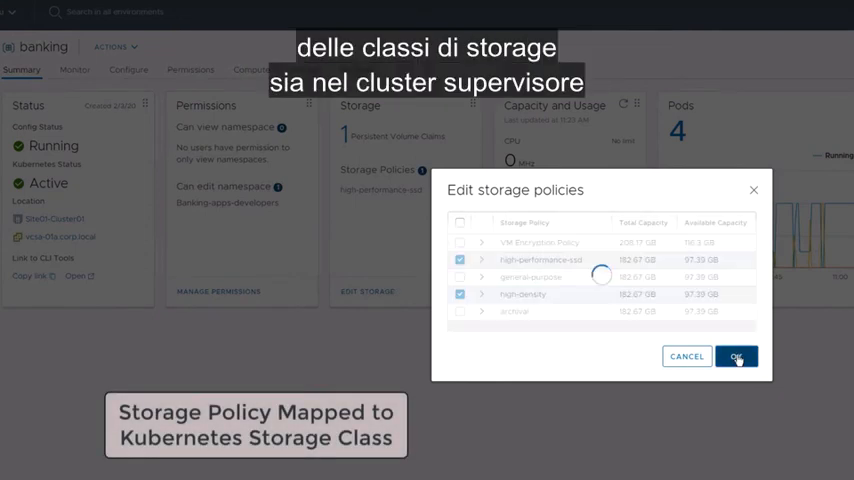
click(736, 356)
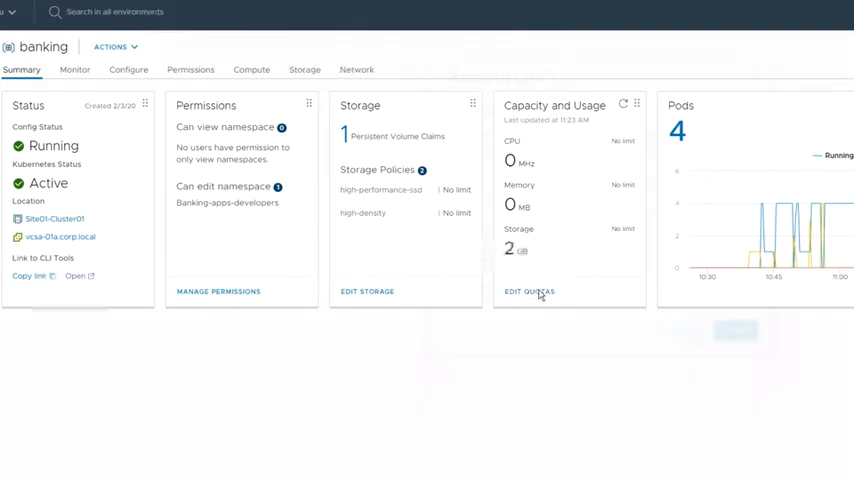
Enter a CPU limit of 10000 MHz in the namespace's resource limits.
click(528, 292)
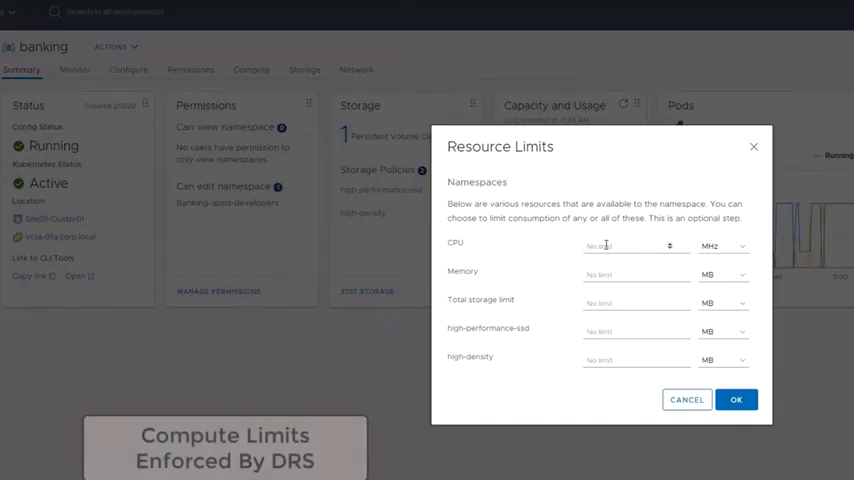
text(10000)
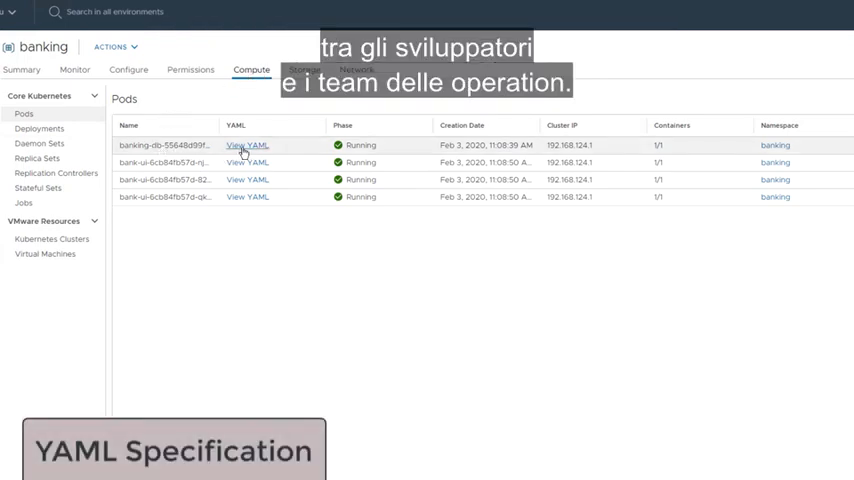
Review the banking-db pod's YAML configuration and close it.
click(246, 144)
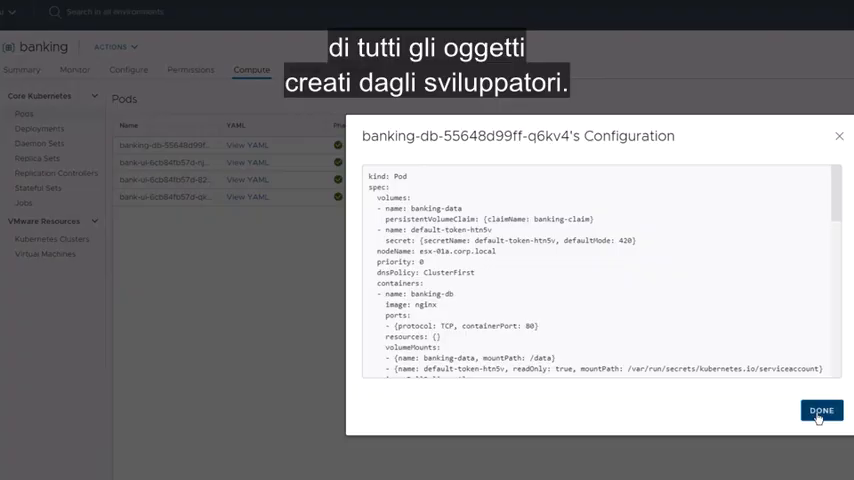
click(820, 412)
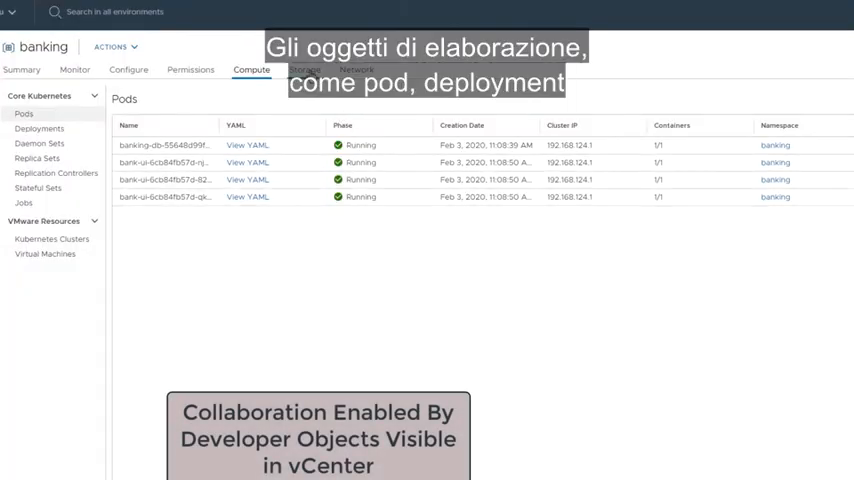
Show the namespace's Persistent Volume Claims, then its Network Services with two load balancers.
click(304, 68)
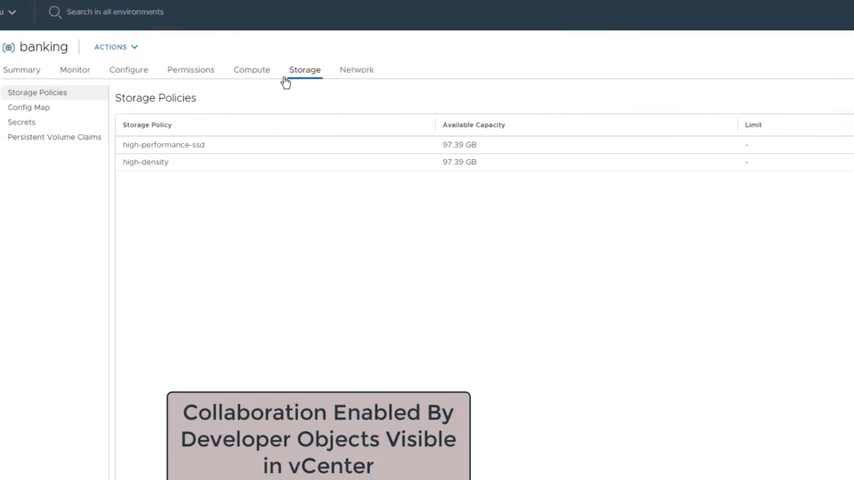
click(54, 136)
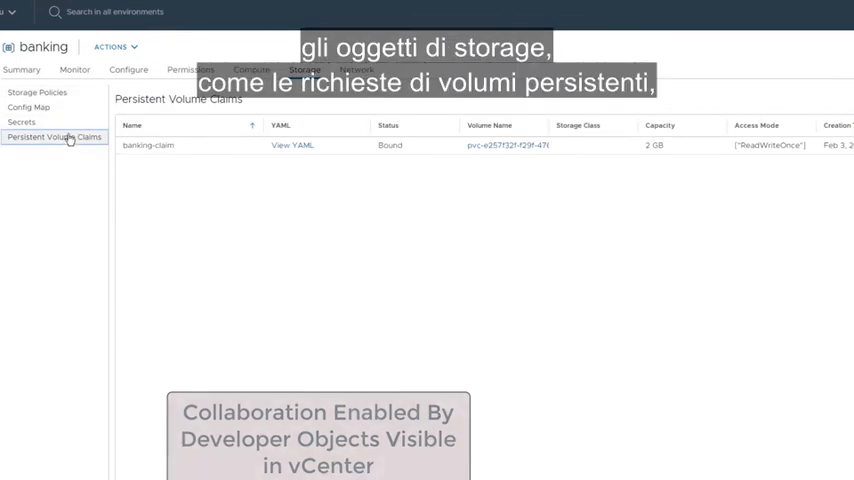
click(356, 68)
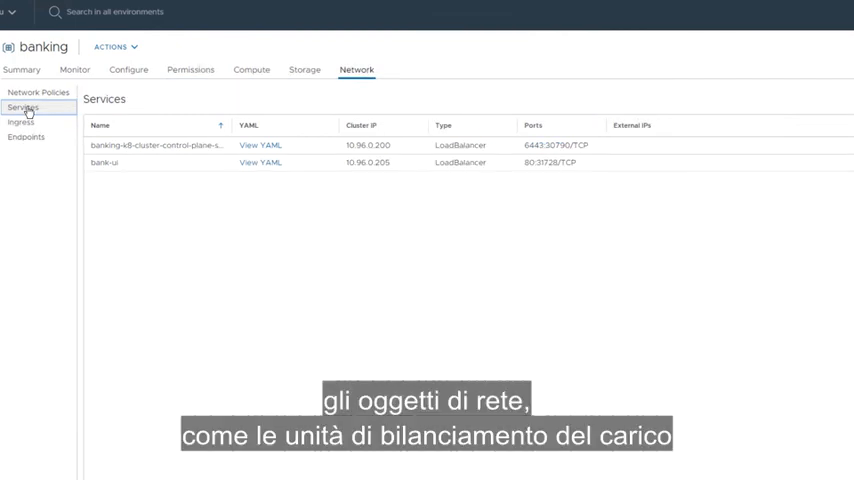